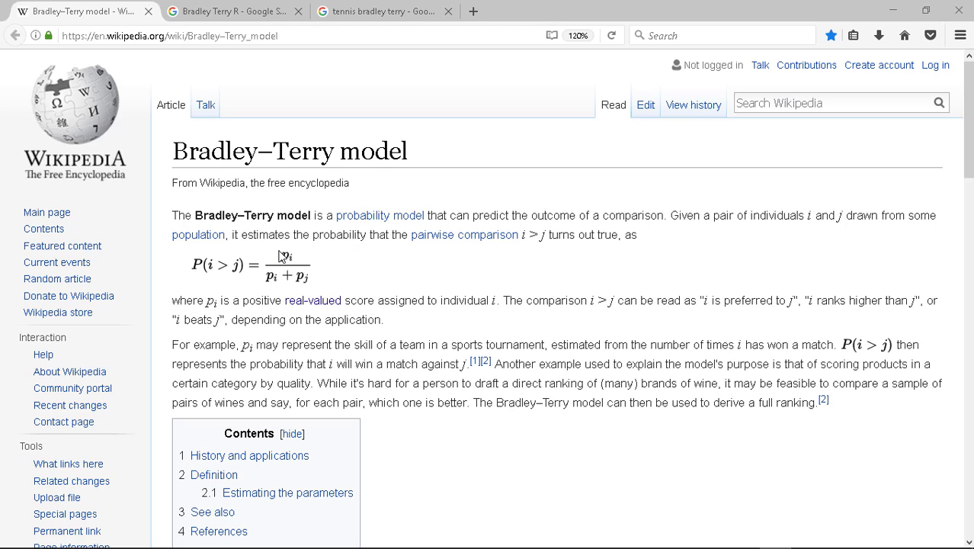
pyautogui.moveTo(373, 256)
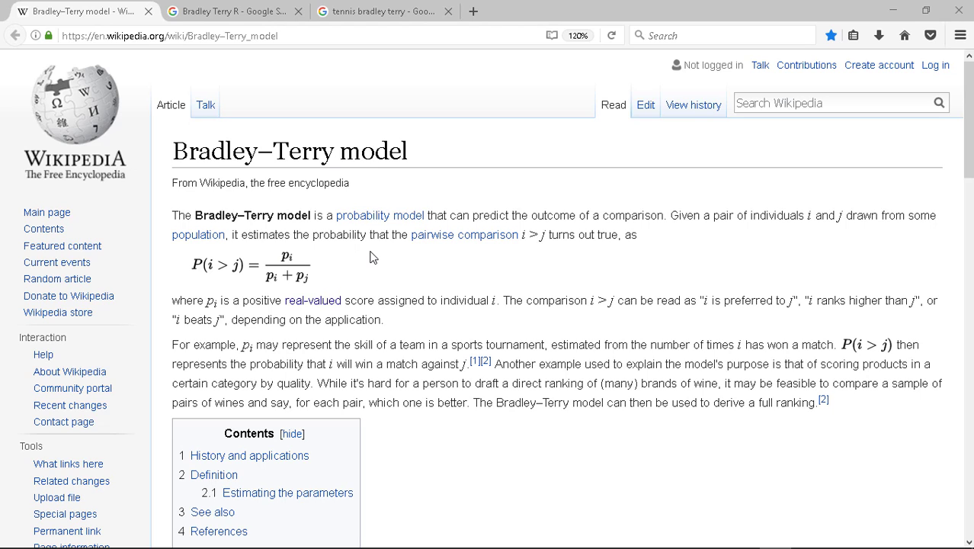
pyautogui.moveTo(615, 238)
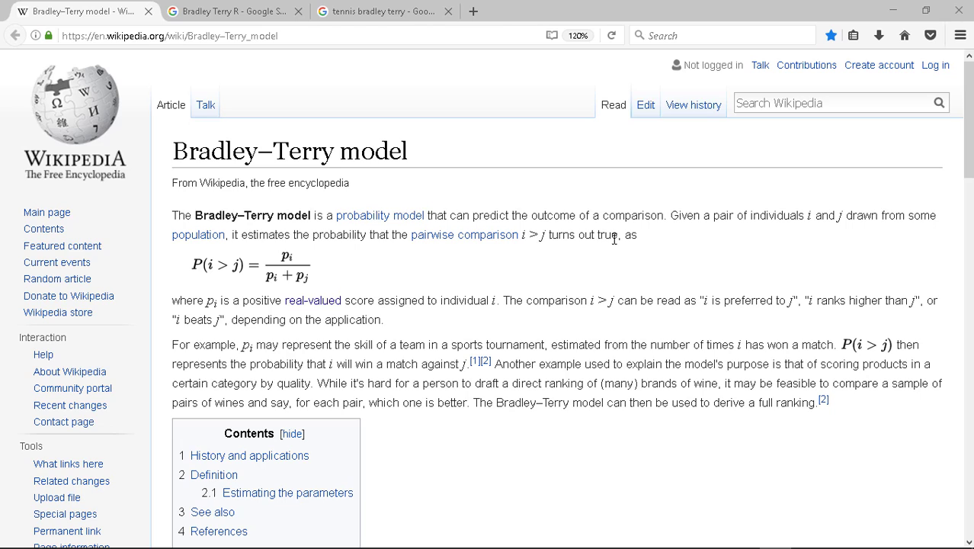
pyautogui.moveTo(662, 251)
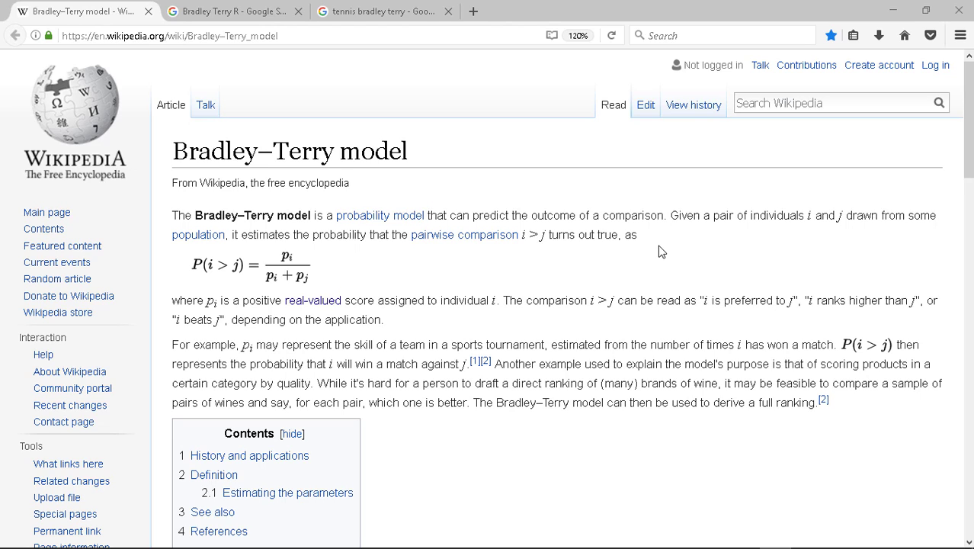
pyautogui.moveTo(470, 183)
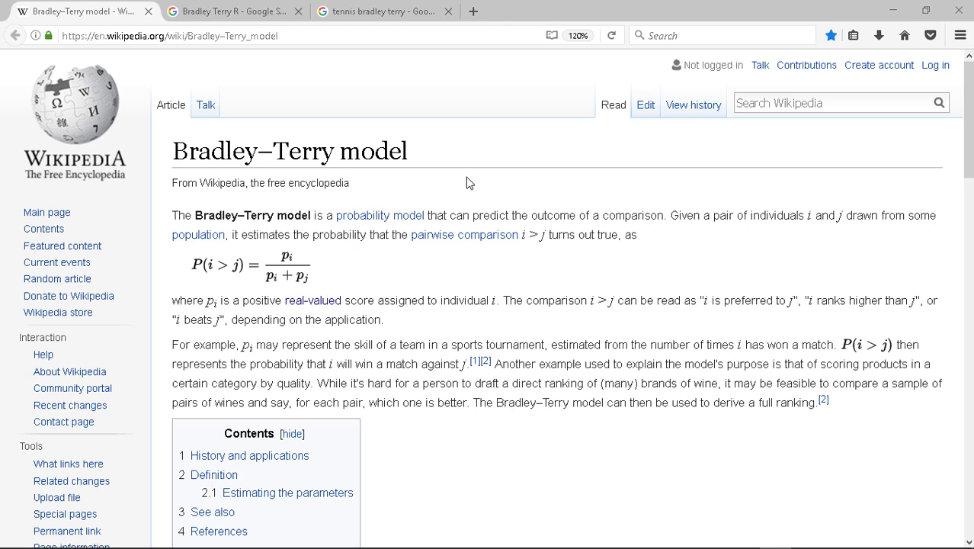
pyautogui.moveTo(283, 171)
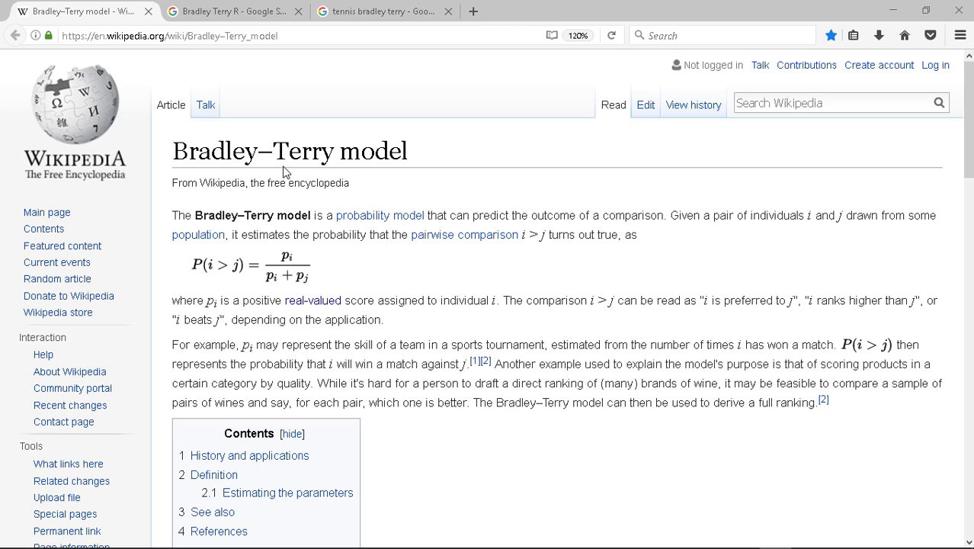
pyautogui.moveTo(282, 167)
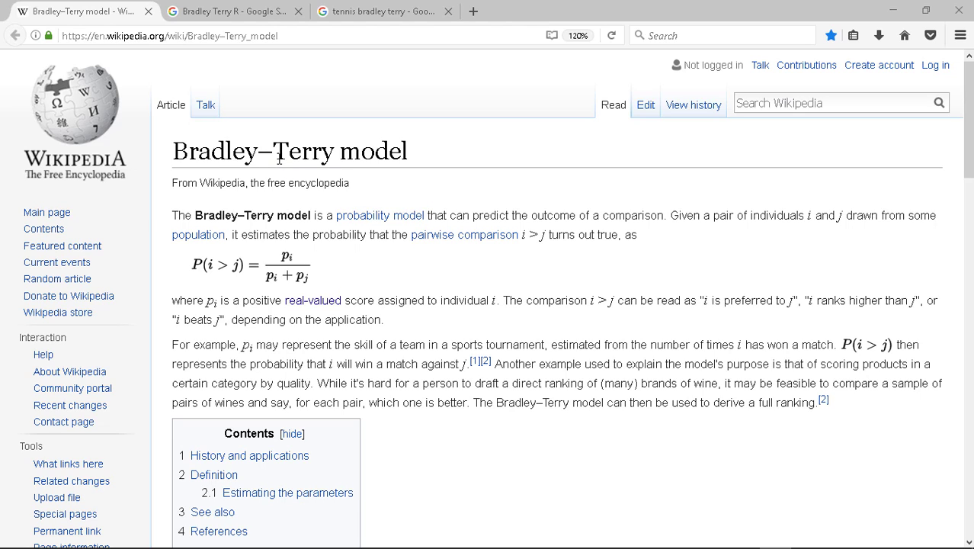
pyautogui.moveTo(363, 192)
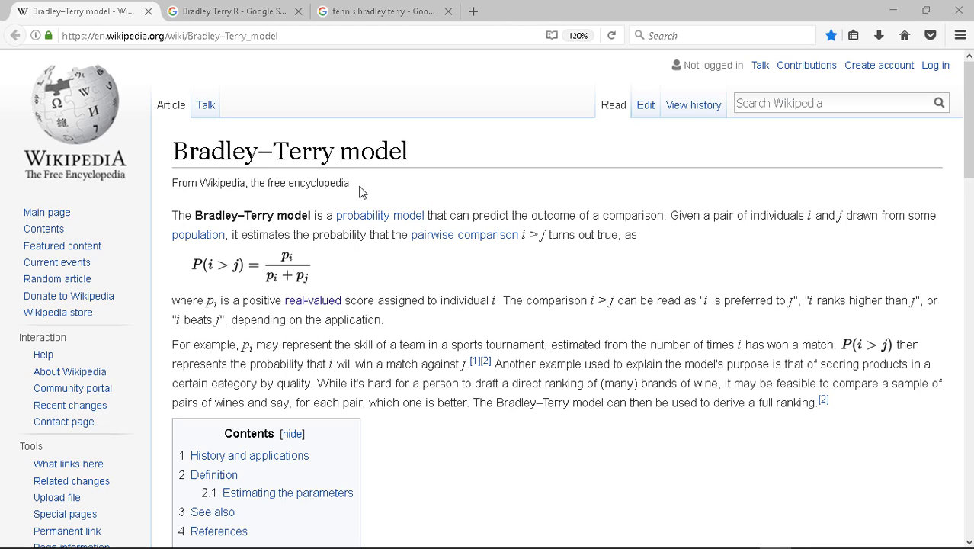
pyautogui.moveTo(598, 430)
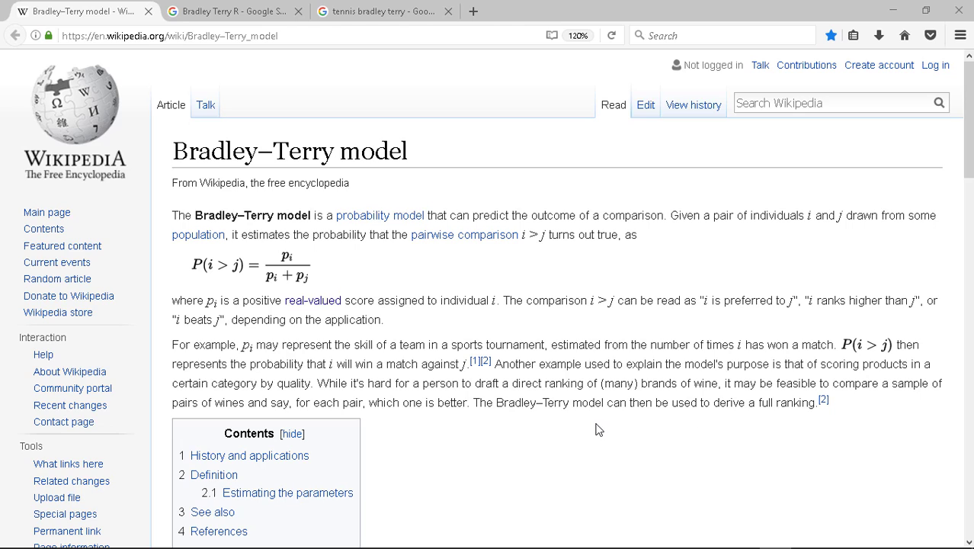
pyautogui.moveTo(662, 417)
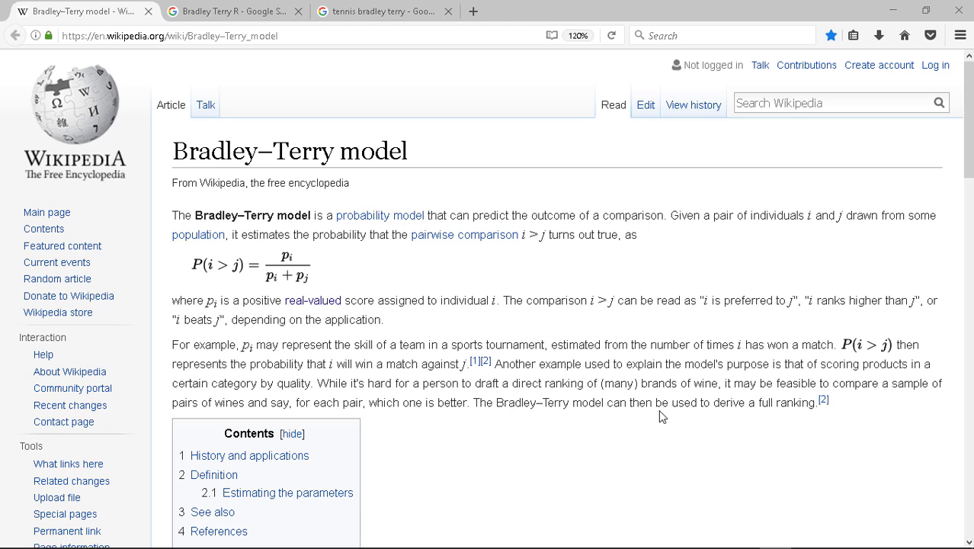
pyautogui.moveTo(789, 421)
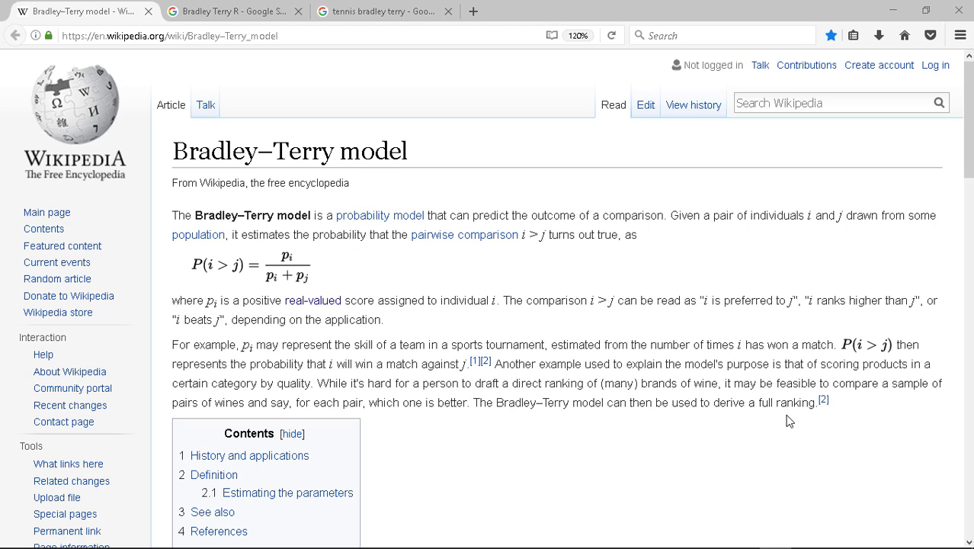
pyautogui.moveTo(779, 421)
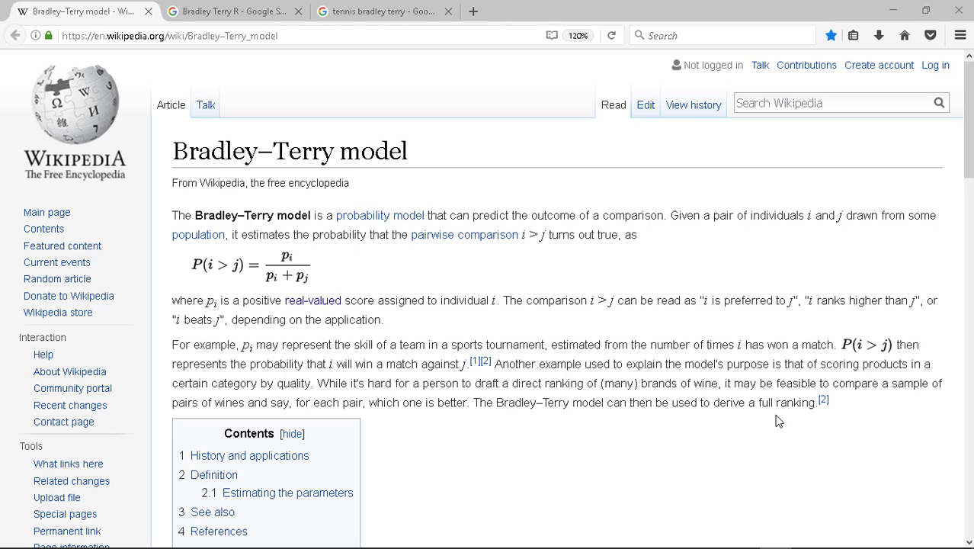
pyautogui.moveTo(628, 360)
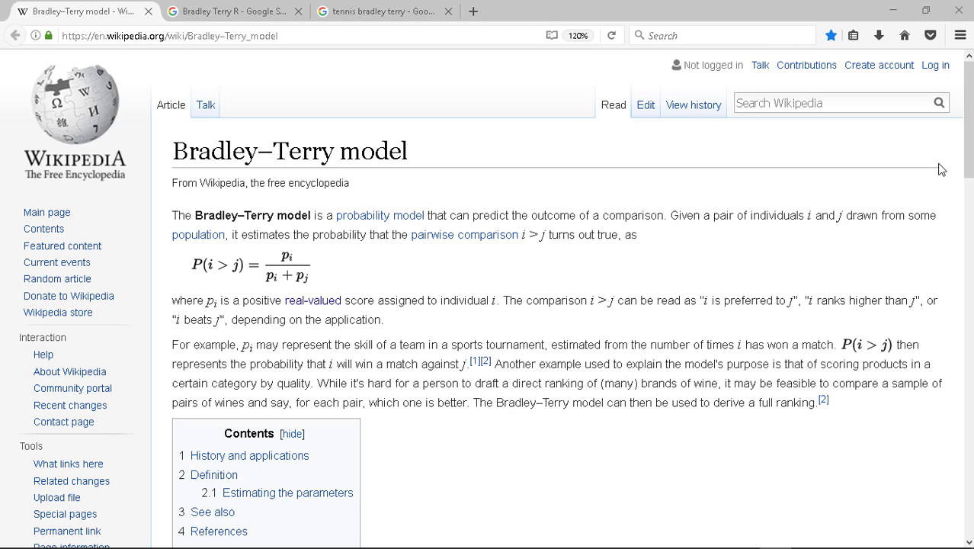
# Step: Scroll the Bradley–Terry article down to the History and applications section
pyautogui.scroll(-3)
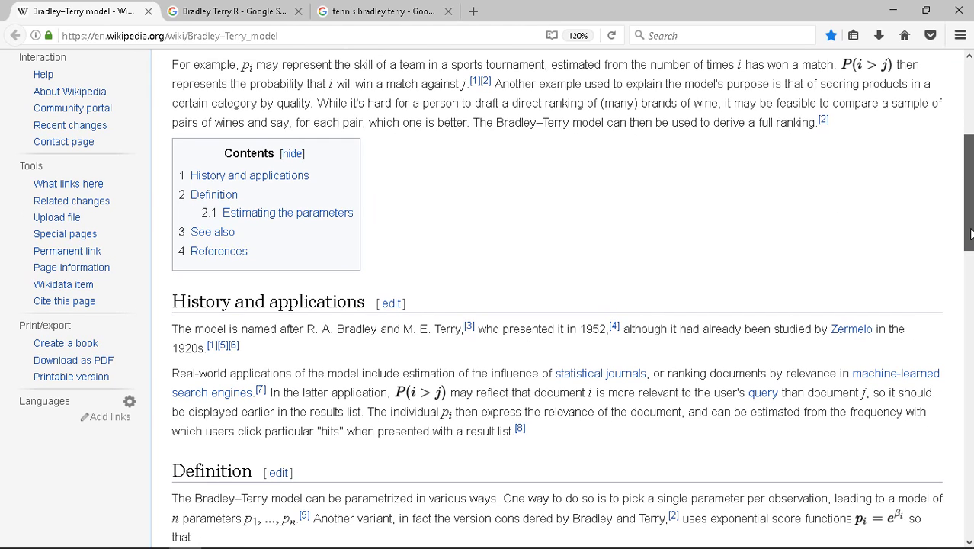
pyautogui.scroll(-3)
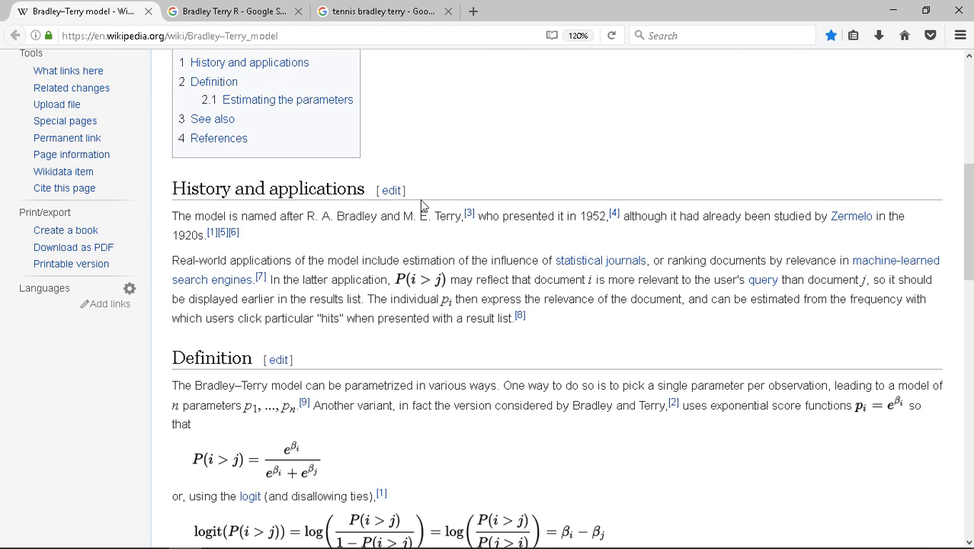
pyautogui.moveTo(466, 273)
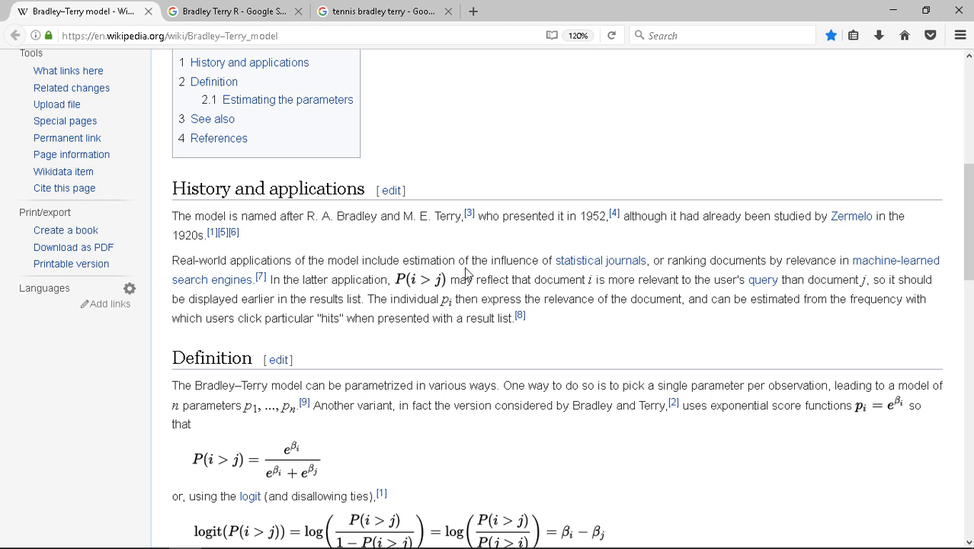
pyautogui.moveTo(488, 276)
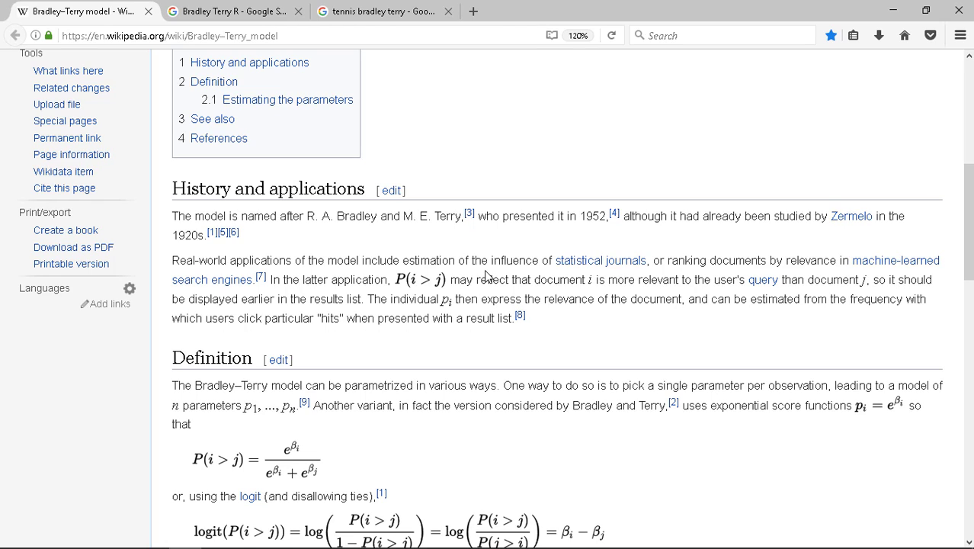
pyautogui.moveTo(583, 276)
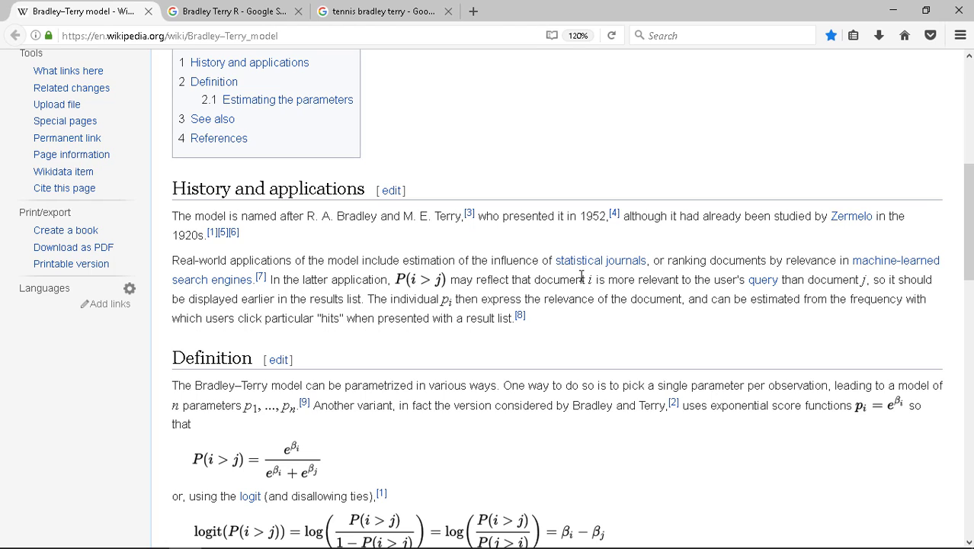
pyautogui.moveTo(721, 266)
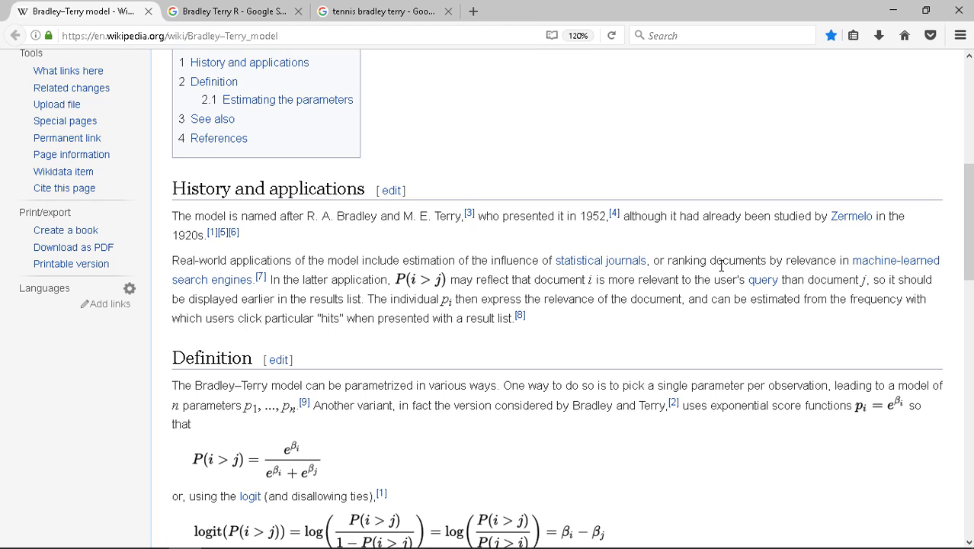
pyautogui.moveTo(266, 302)
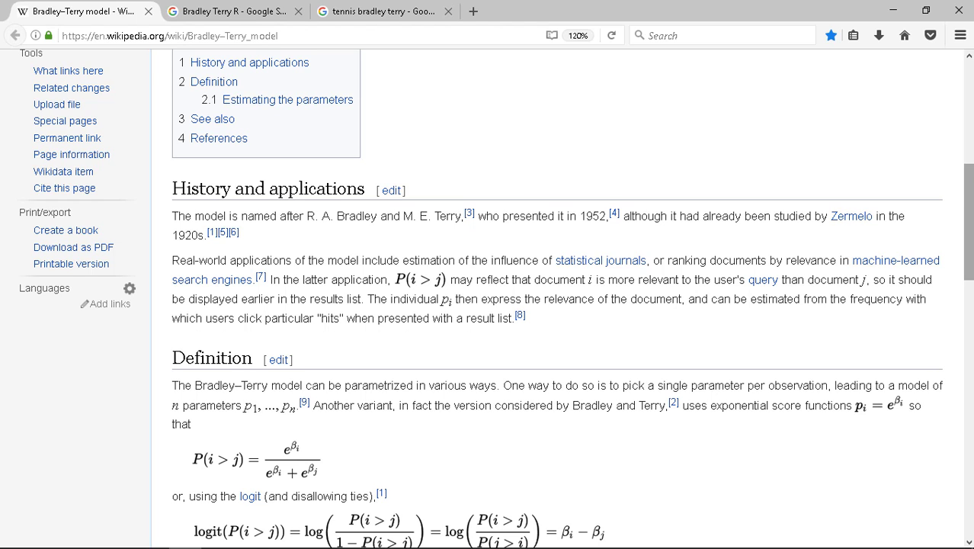
# Step: Scroll on to the Estimating the parameters section with its likelihood formulas
pyautogui.scroll(-3)
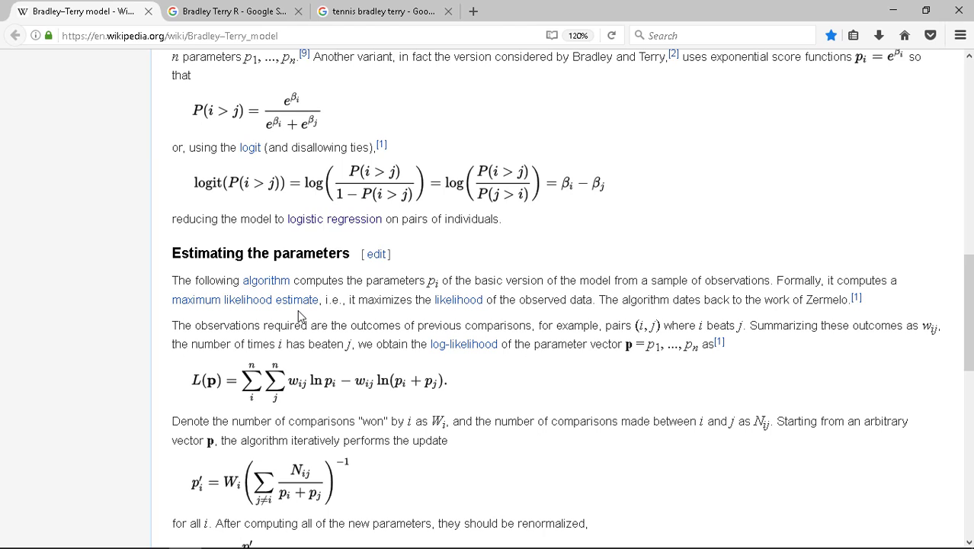
pyautogui.moveTo(396, 325)
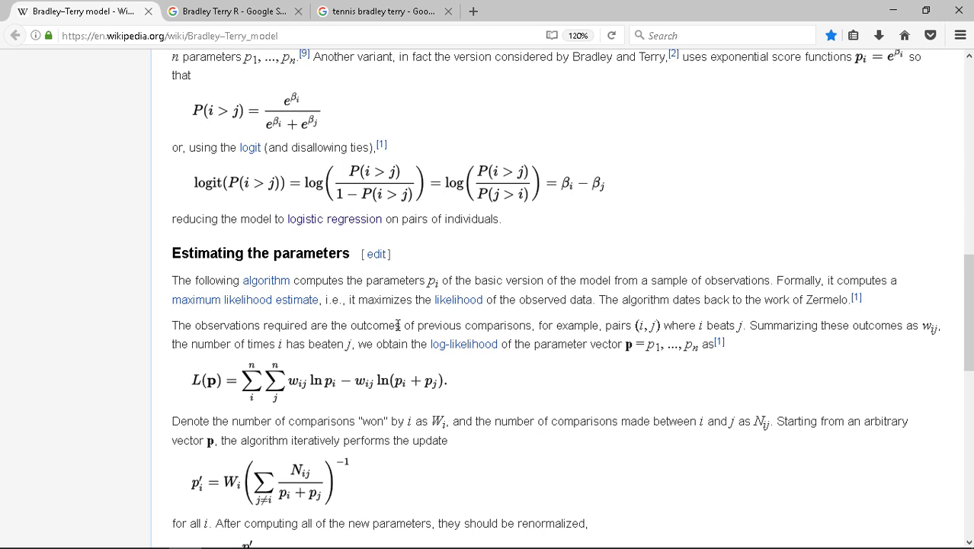
pyautogui.moveTo(567, 301)
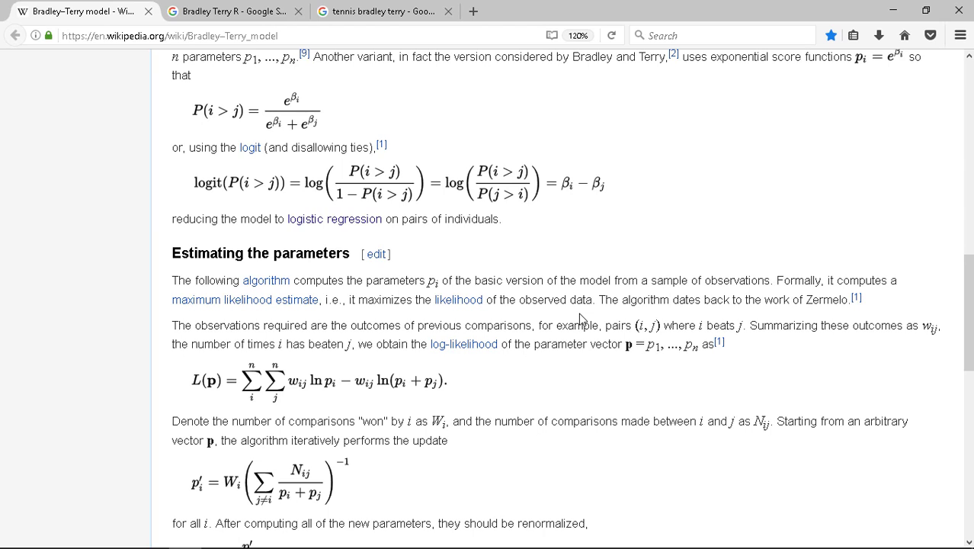
pyautogui.moveTo(347, 51)
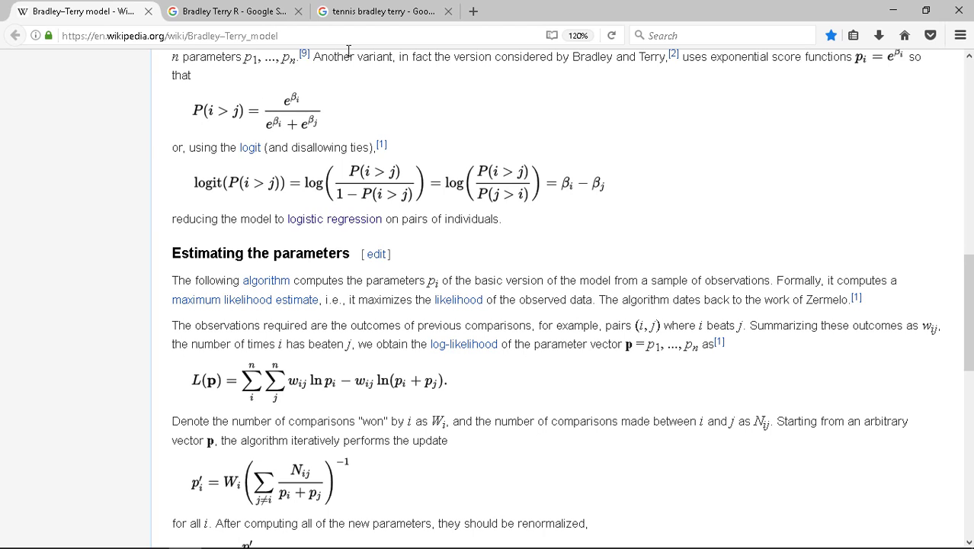
# Step: Switch to the 'tennis bradley terry' Google Search results tab
pyautogui.click(384, 11)
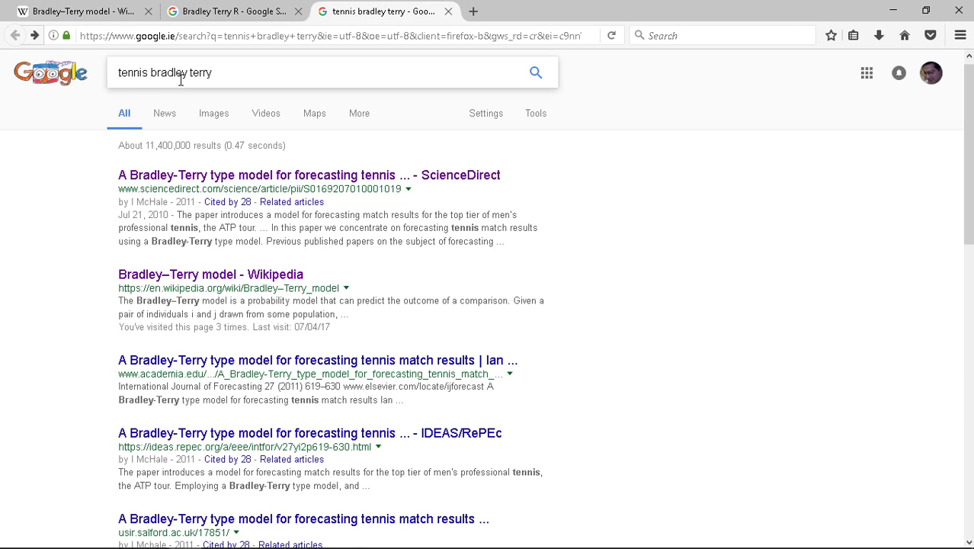
pyautogui.moveTo(221, 80)
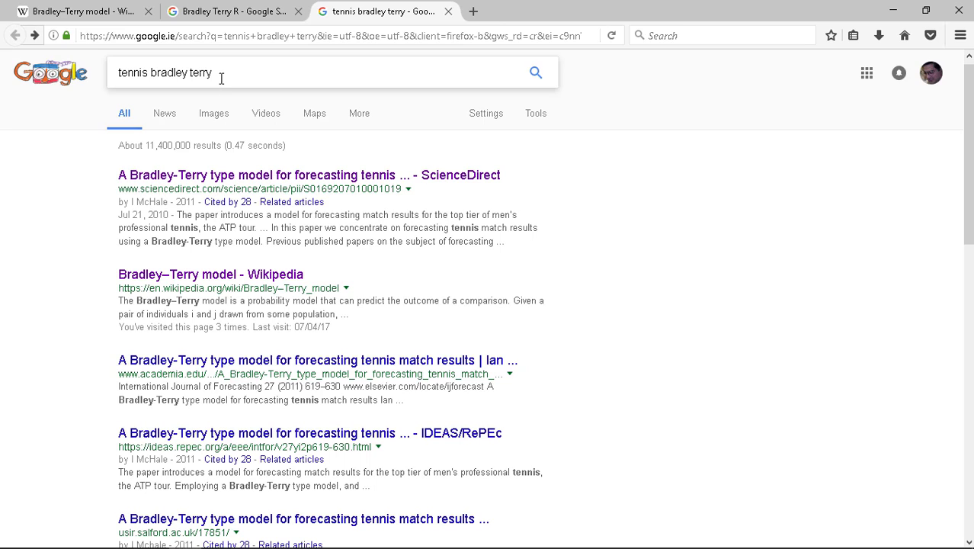
pyautogui.moveTo(321, 274)
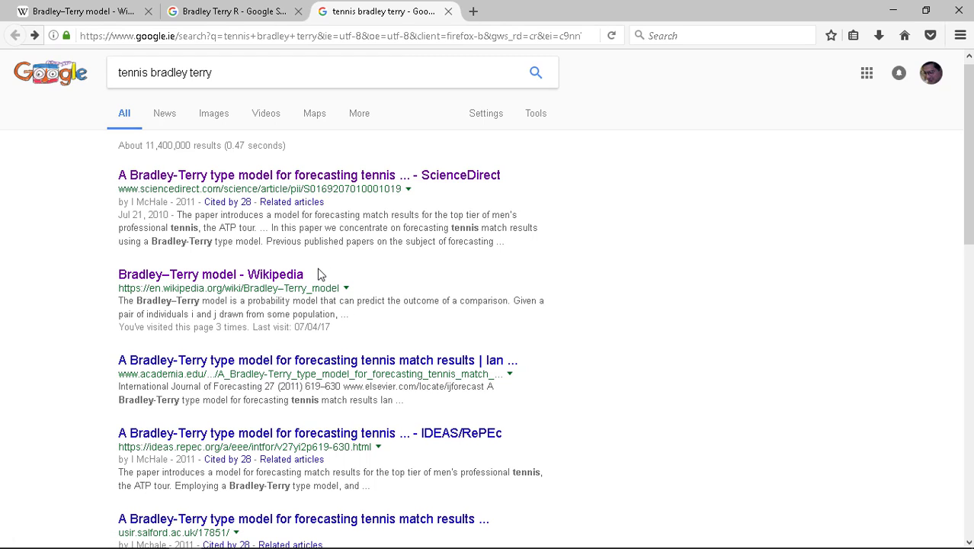
pyautogui.moveTo(225, 165)
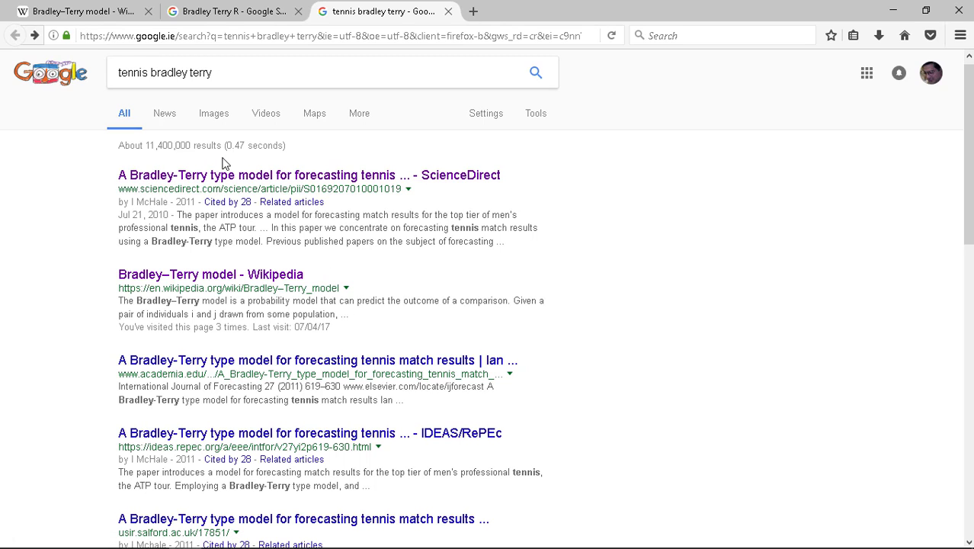
pyautogui.moveTo(323, 163)
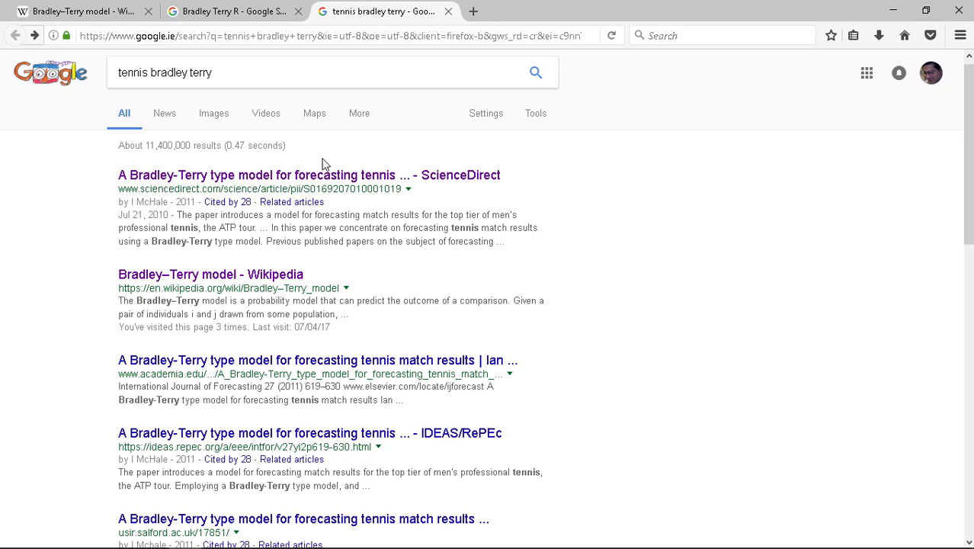
pyautogui.moveTo(144, 440)
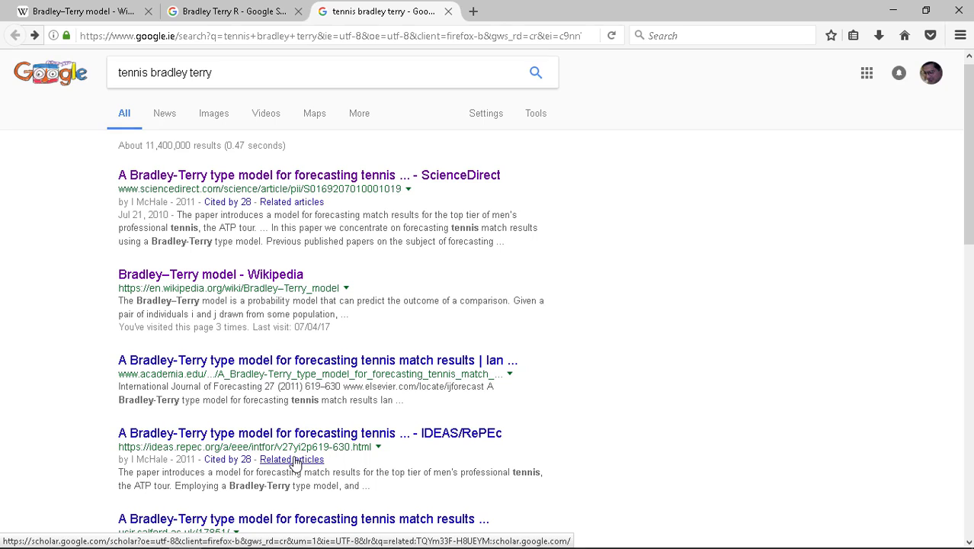
pyautogui.moveTo(427, 494)
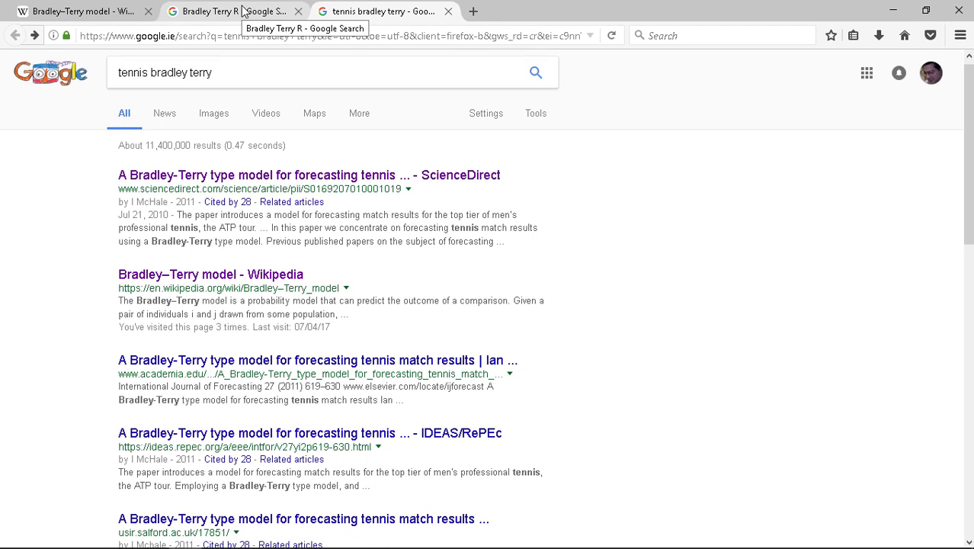
# Step: Switch to the 'Bradley Terry R' Google Search results headed by BradleyTerry2
pyautogui.click(229, 11)
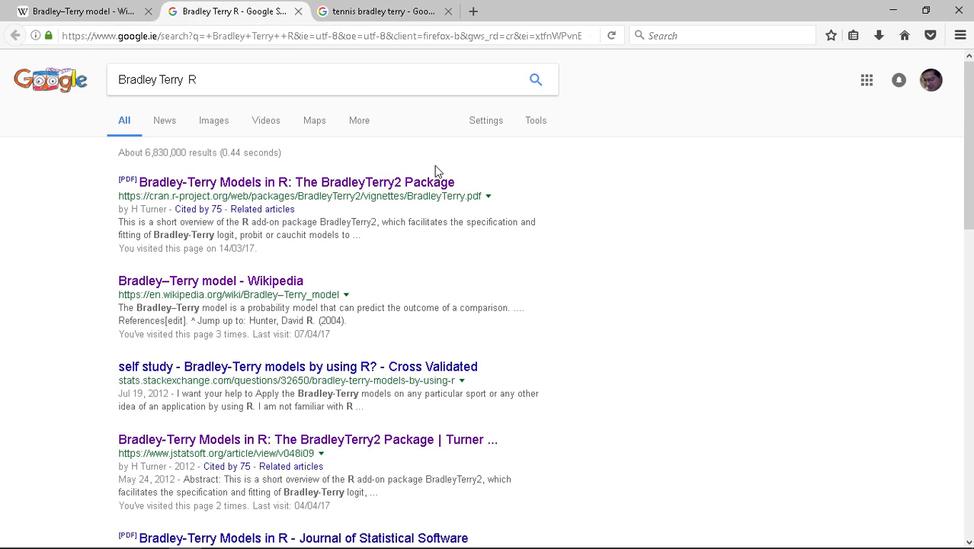
pyautogui.moveTo(412, 241)
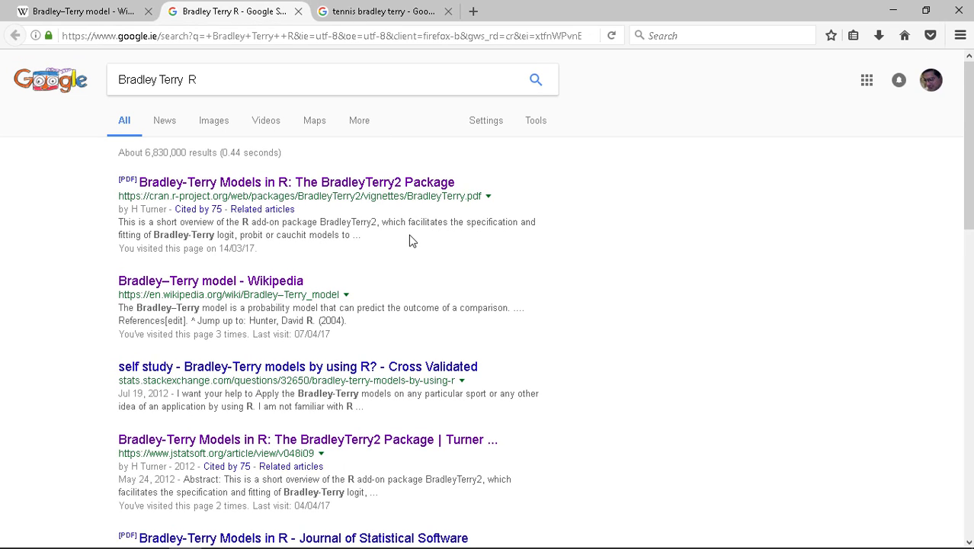
pyautogui.moveTo(390, 269)
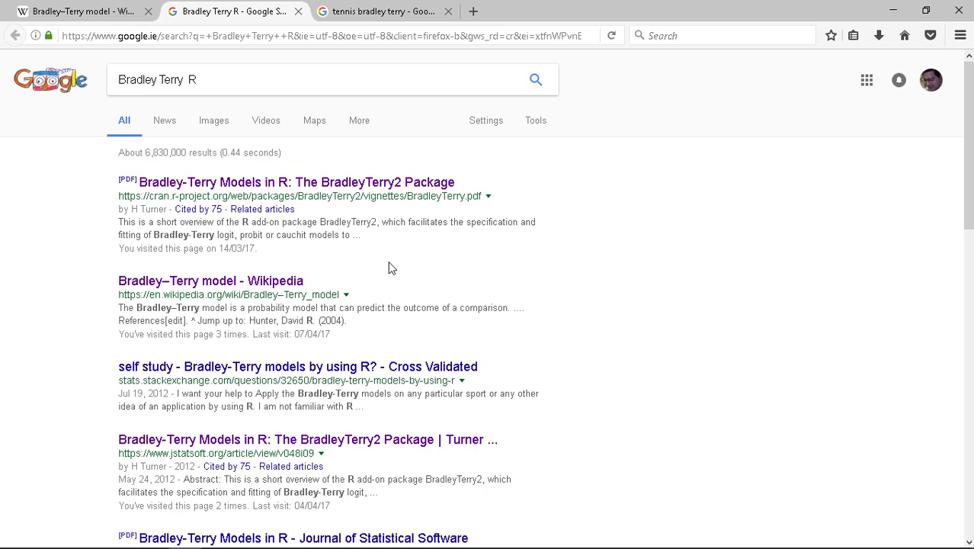
pyautogui.moveTo(290, 181)
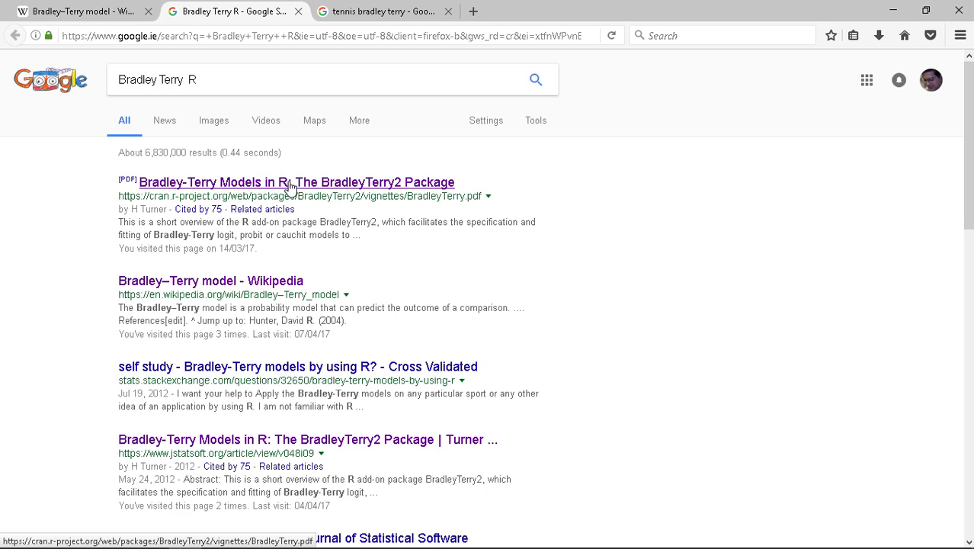
pyautogui.moveTo(369, 192)
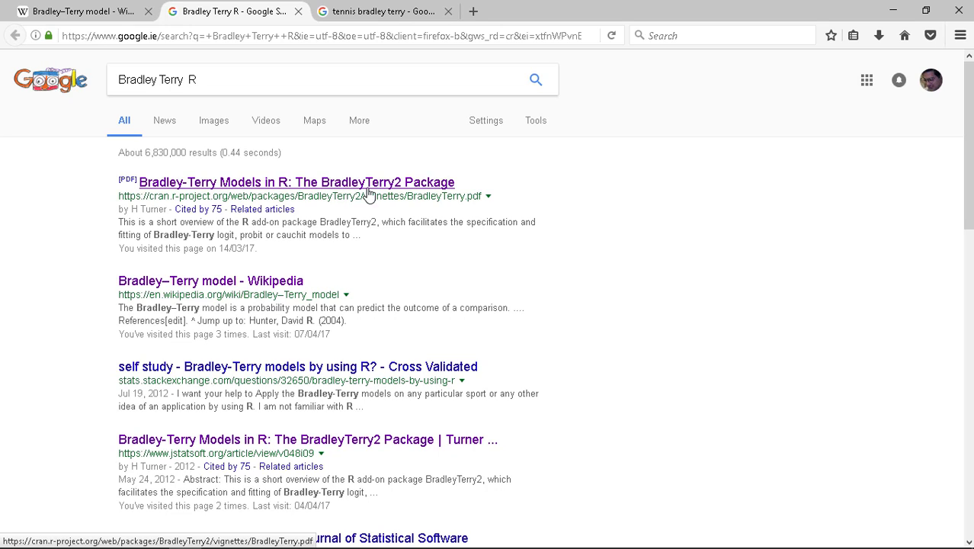
pyautogui.moveTo(434, 180)
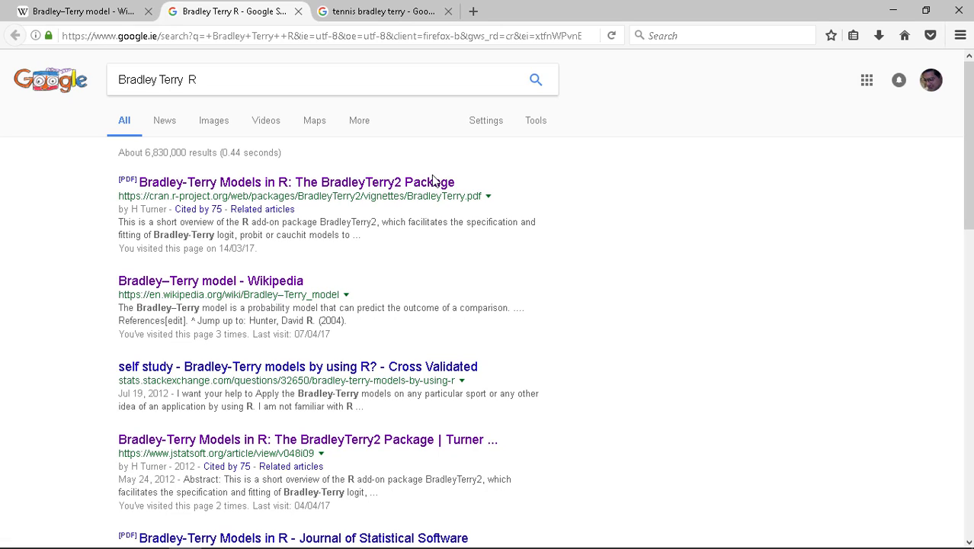
pyautogui.moveTo(472, 262)
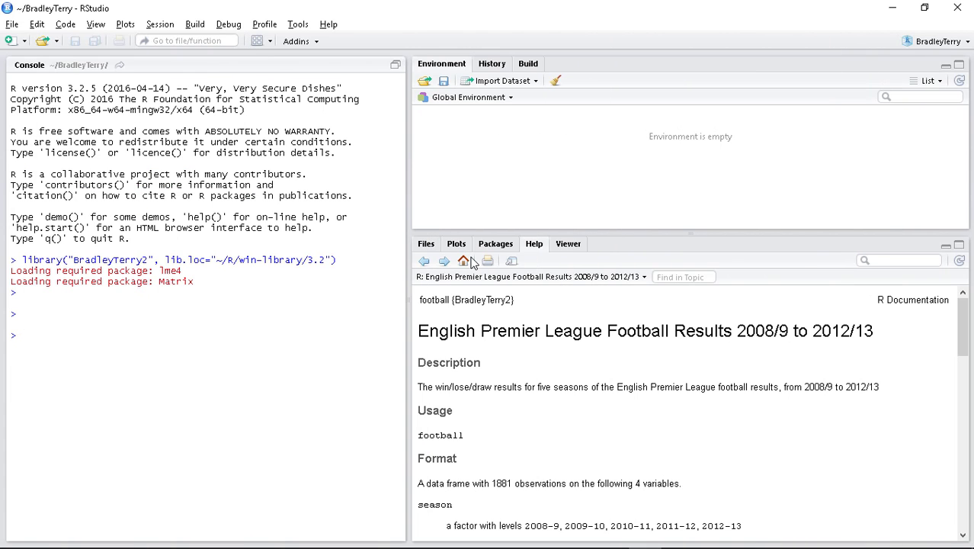
pyautogui.moveTo(383, 237)
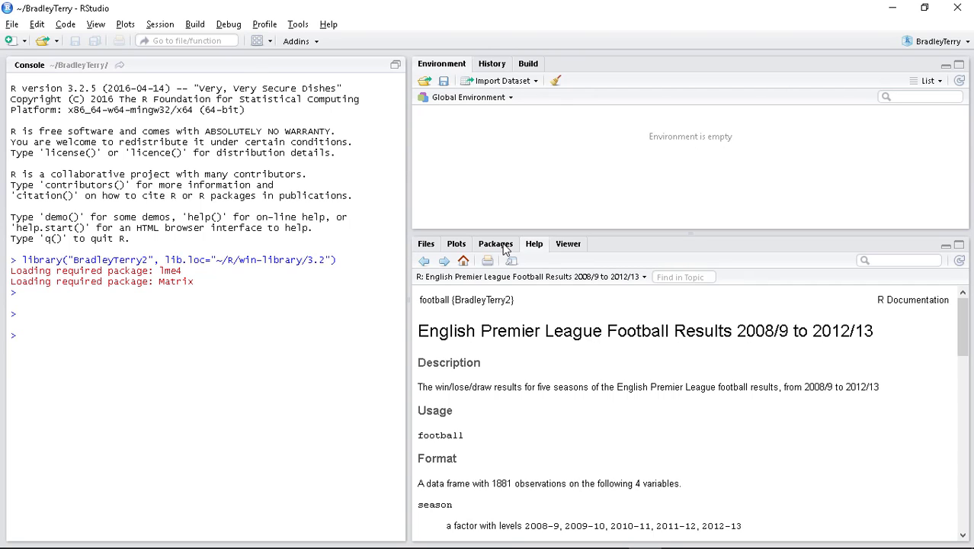
pyautogui.click(496, 244)
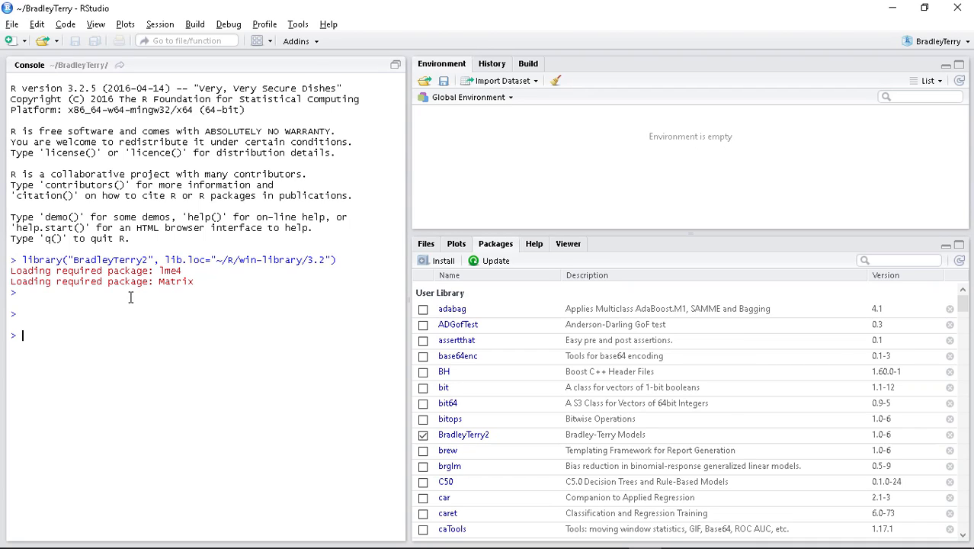
pyautogui.moveTo(222, 280)
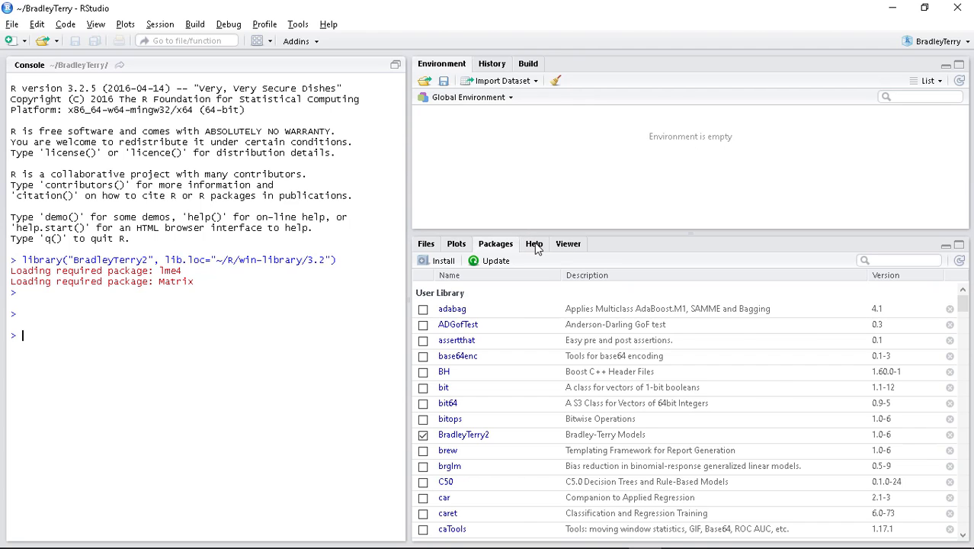
pyautogui.click(533, 244)
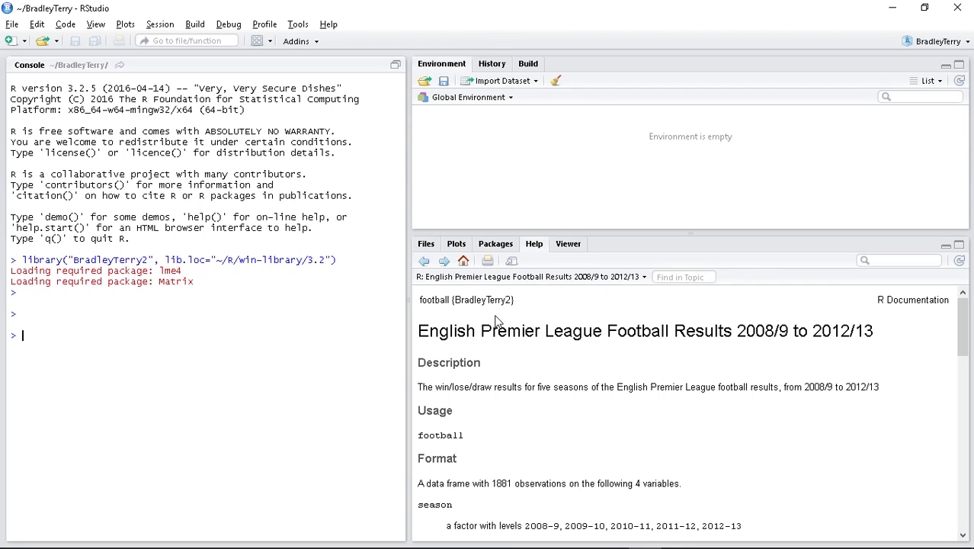
pyautogui.moveTo(465, 363)
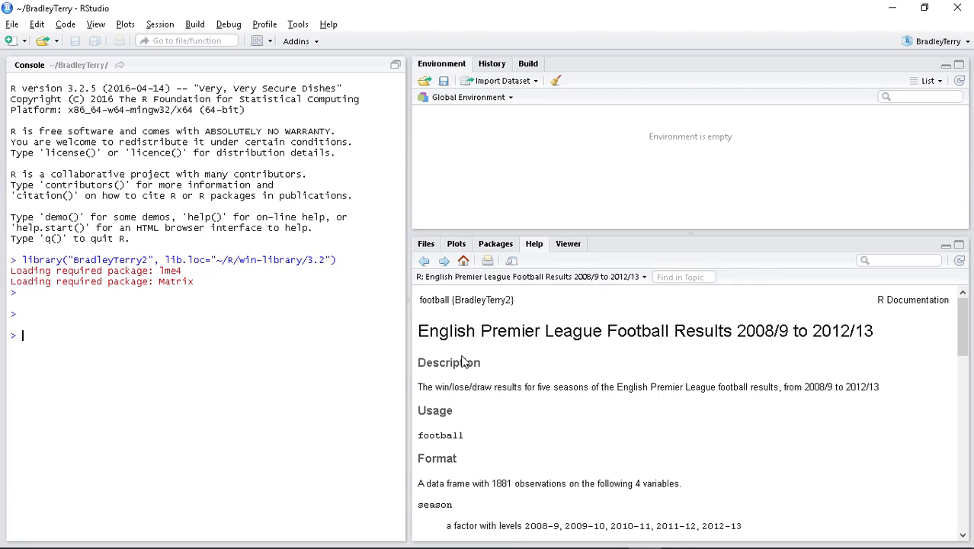
pyautogui.moveTo(724, 363)
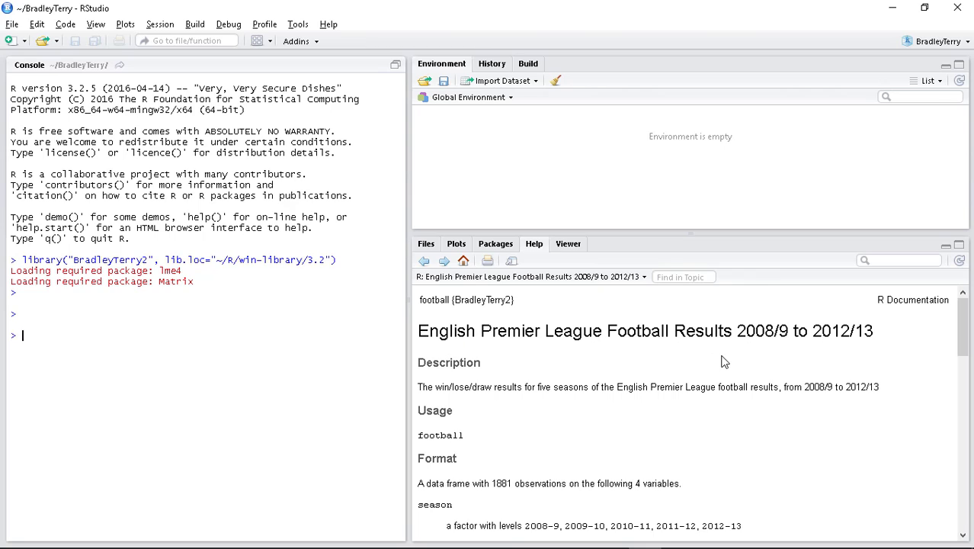
pyautogui.moveTo(607, 331)
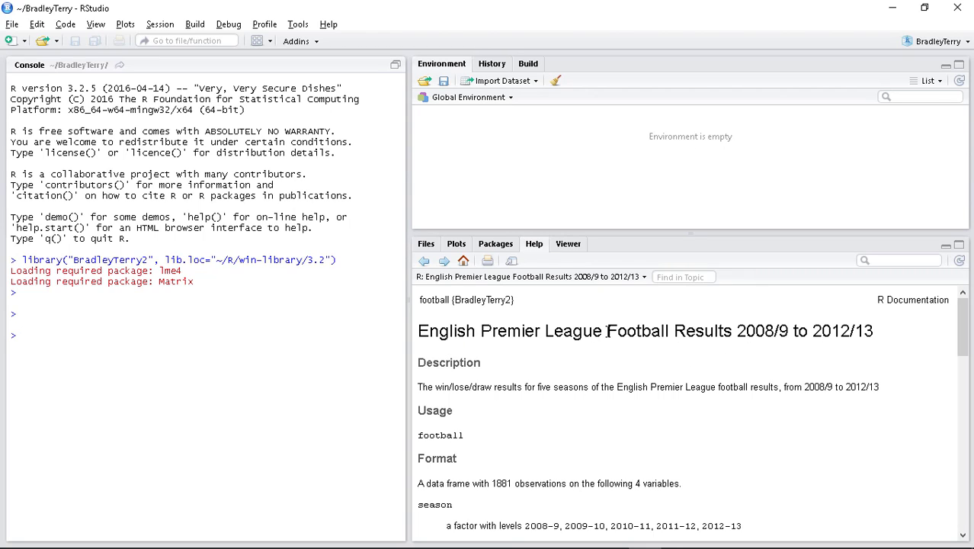